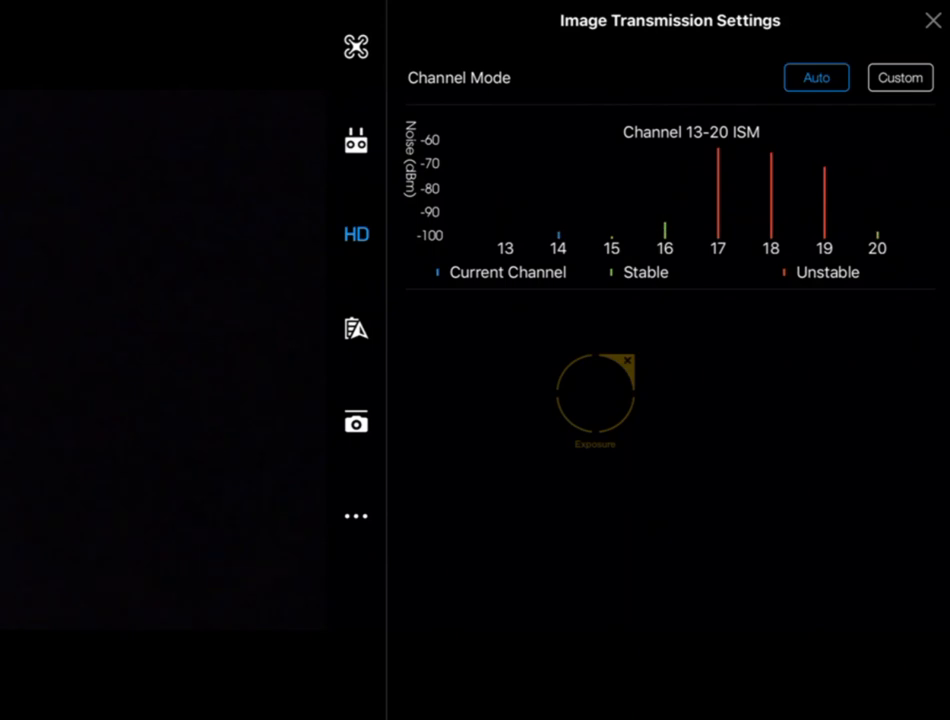
Switch Channel Mode to Custom and lower Transmission Quality to 4Mbps (3km)
click(898, 76)
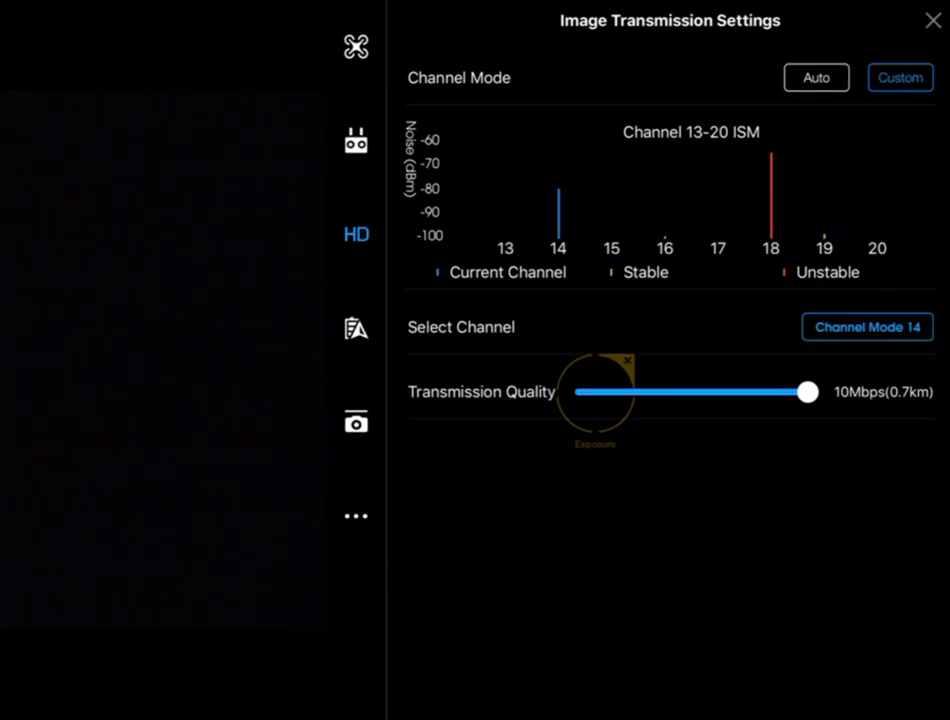
drag(808, 392, 584, 392)
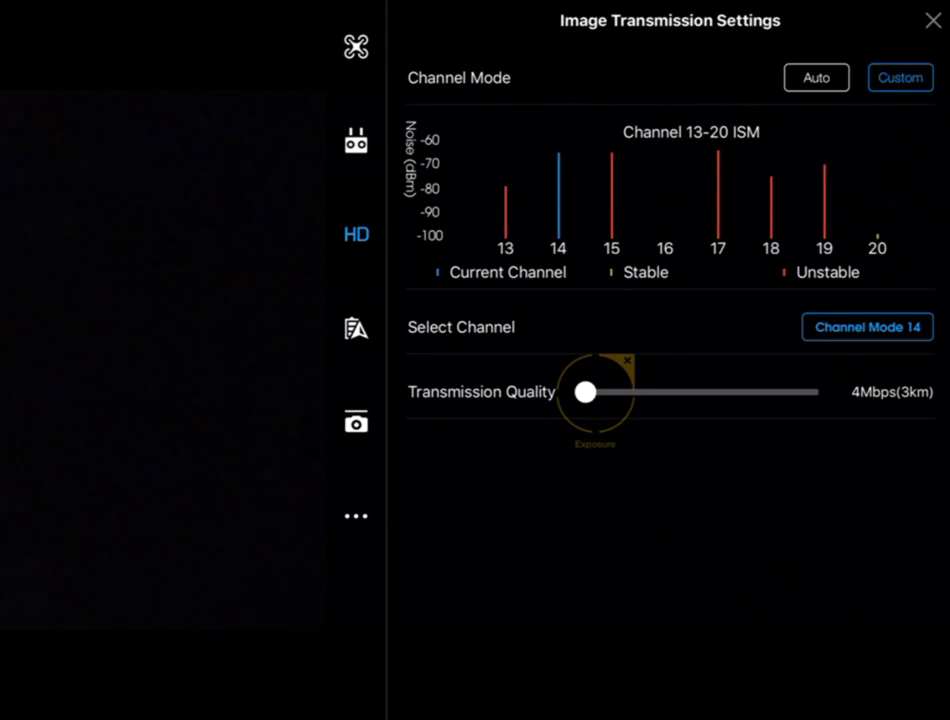
Change the custom transmission channel from 14 to 18 via Select Channel
click(866, 328)
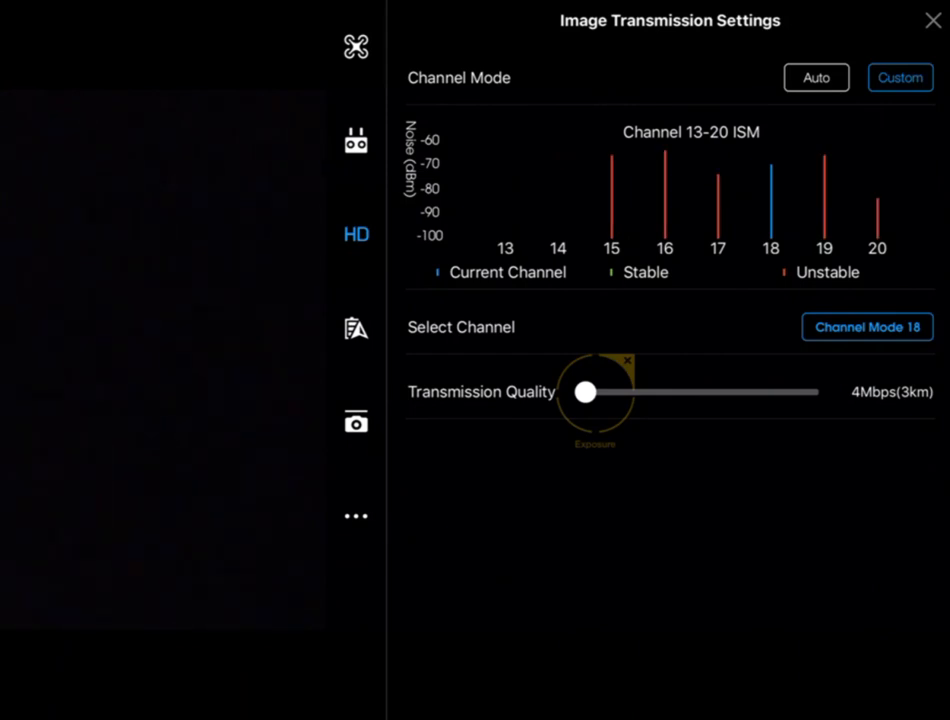
Raise quality to 10Mbps, return it to 4Mbps, then set Channel Mode back to Auto
drag(584, 392, 808, 392)
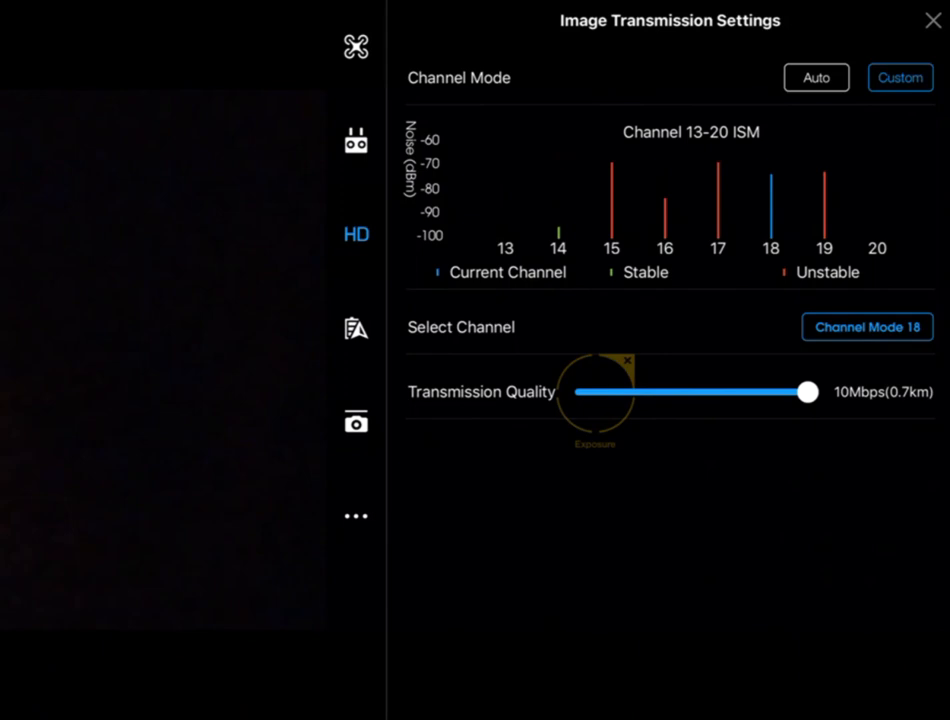
drag(808, 392, 584, 392)
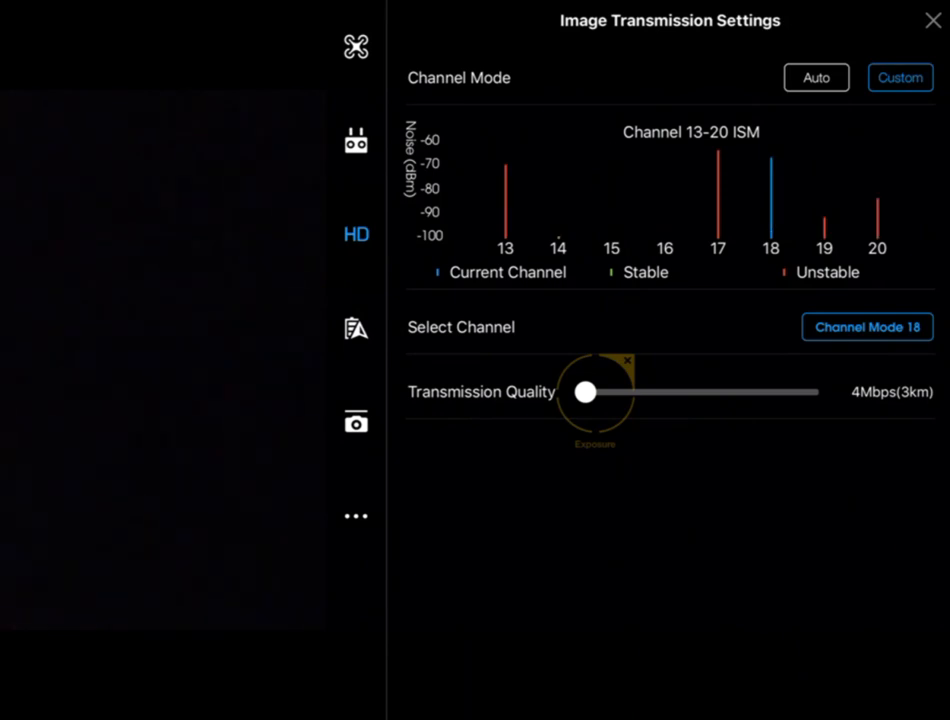
click(816, 76)
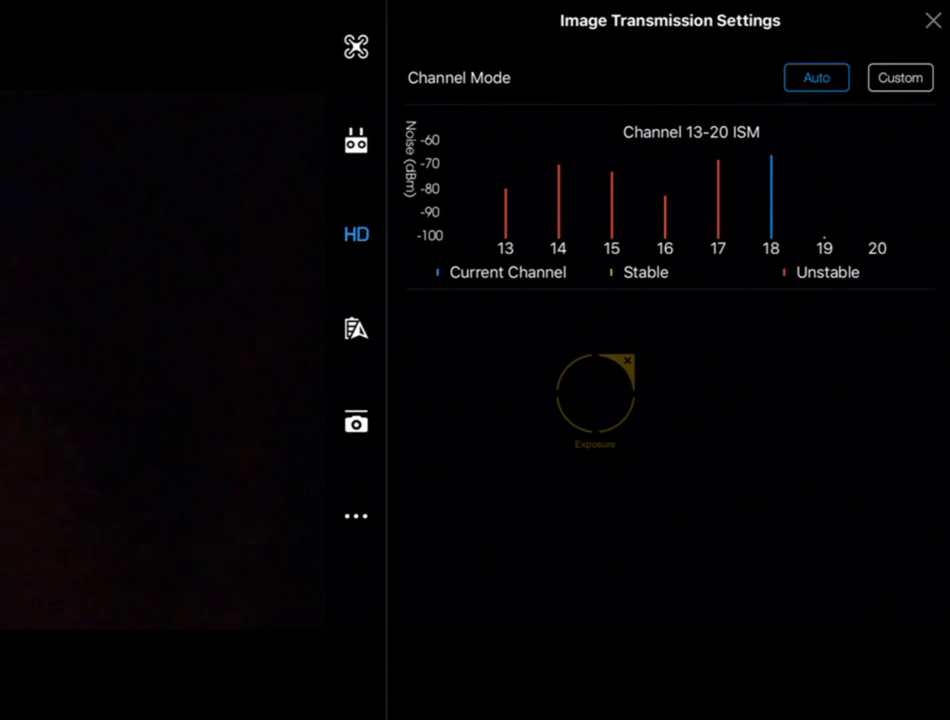